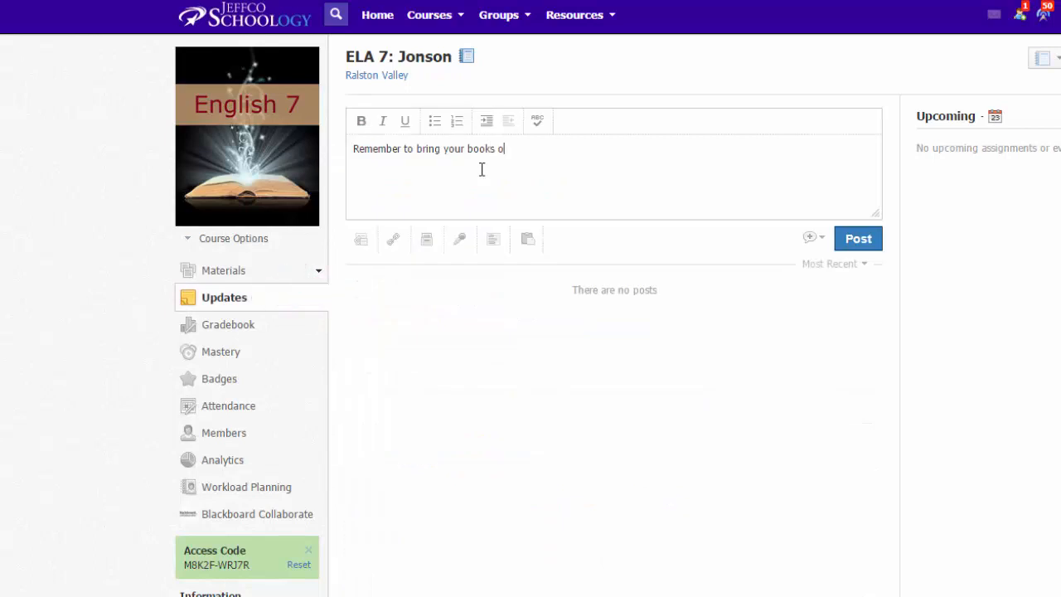
- Finish typing 'Remember to bring your books on Friday!' in the ELA 7 update box
text(n Friday!)
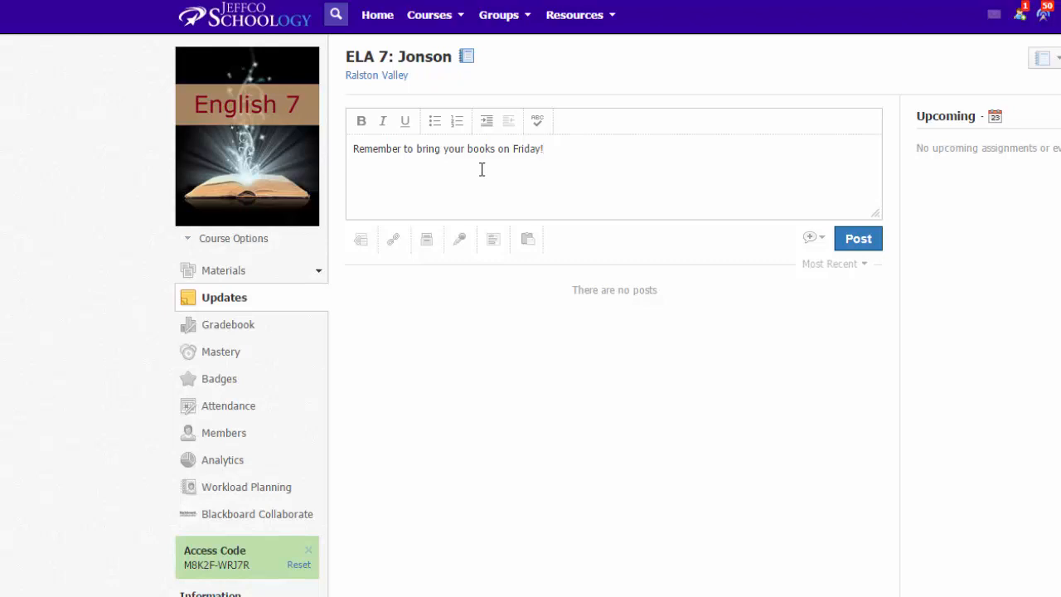
mouse_move(393, 240)
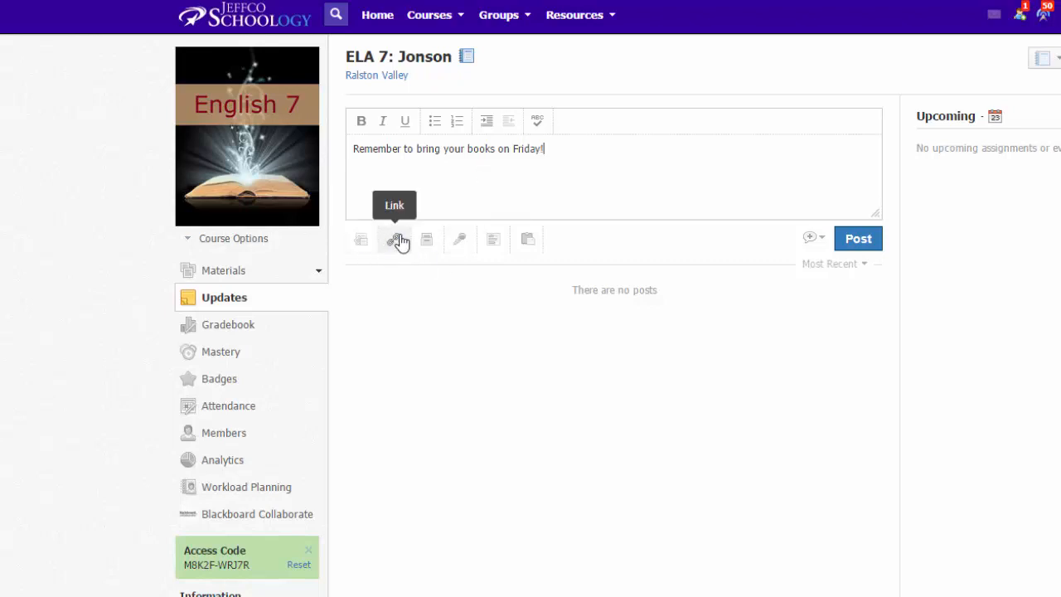
mouse_move(461, 240)
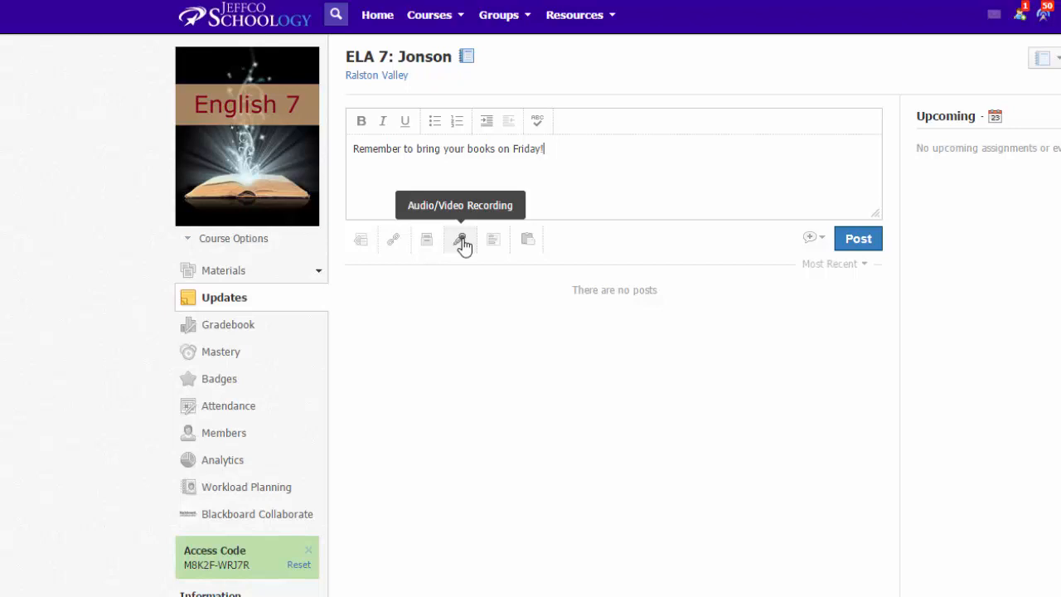
mouse_move(483, 241)
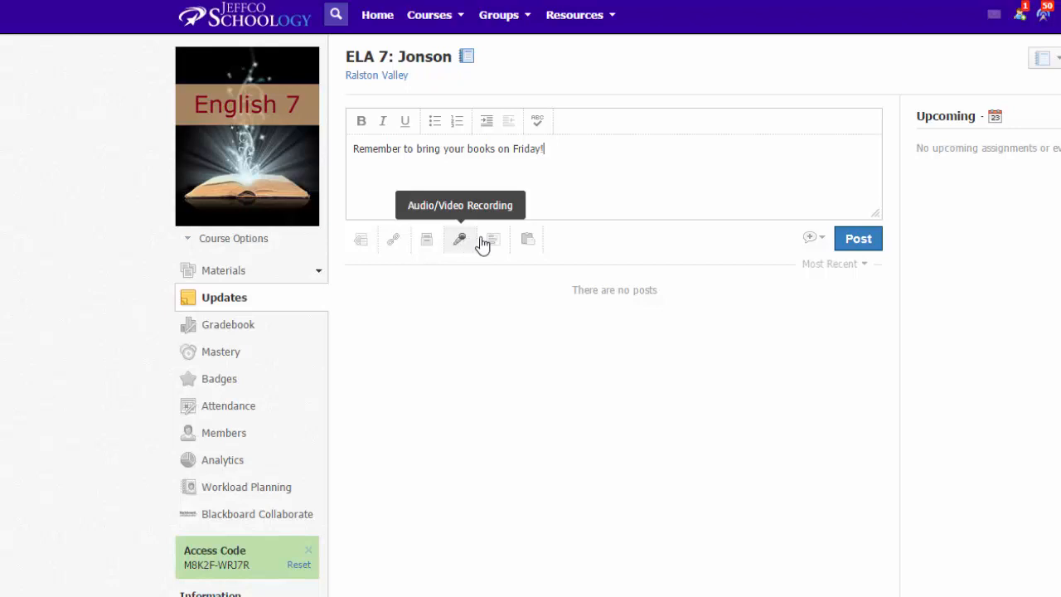
mouse_move(527, 240)
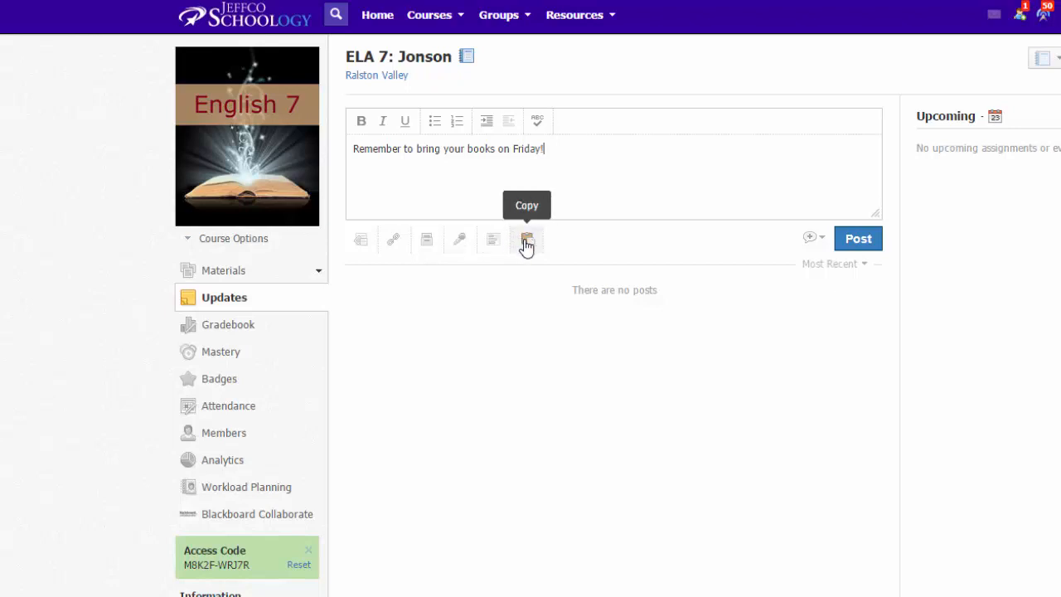
click(527, 239)
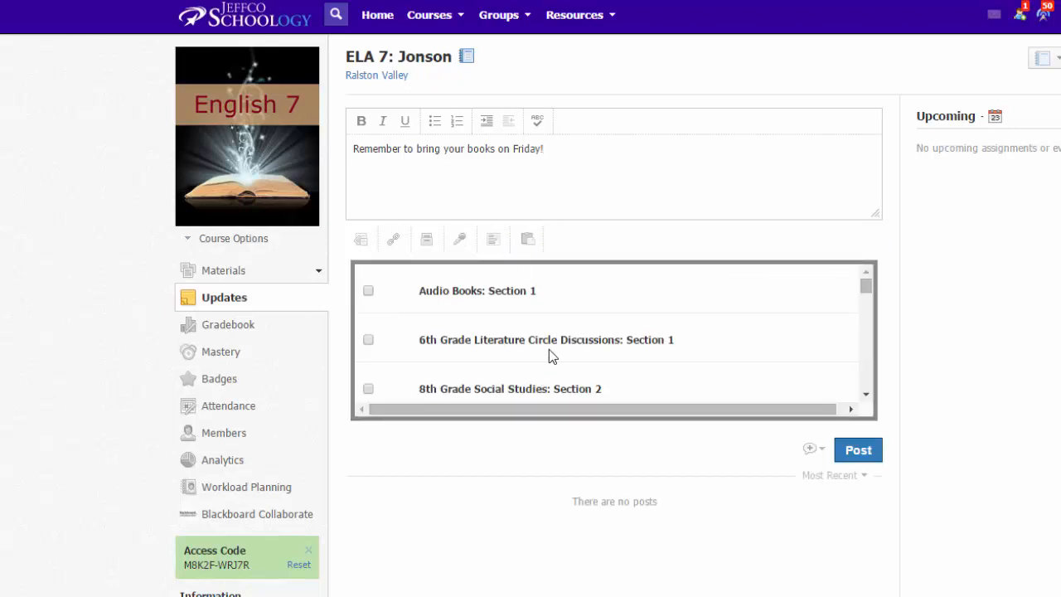
click(368, 339)
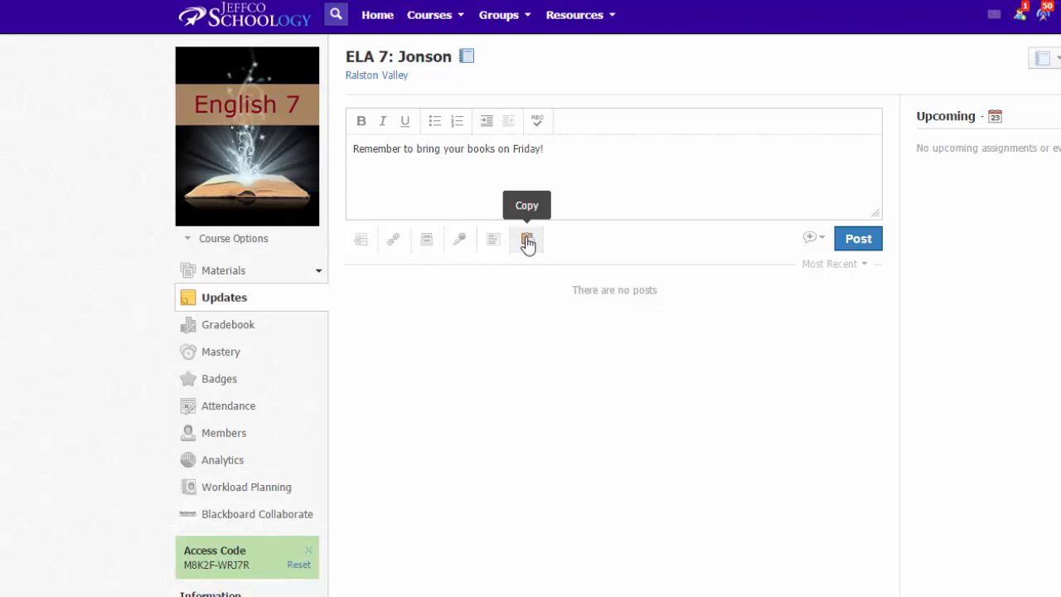
mouse_move(456, 210)
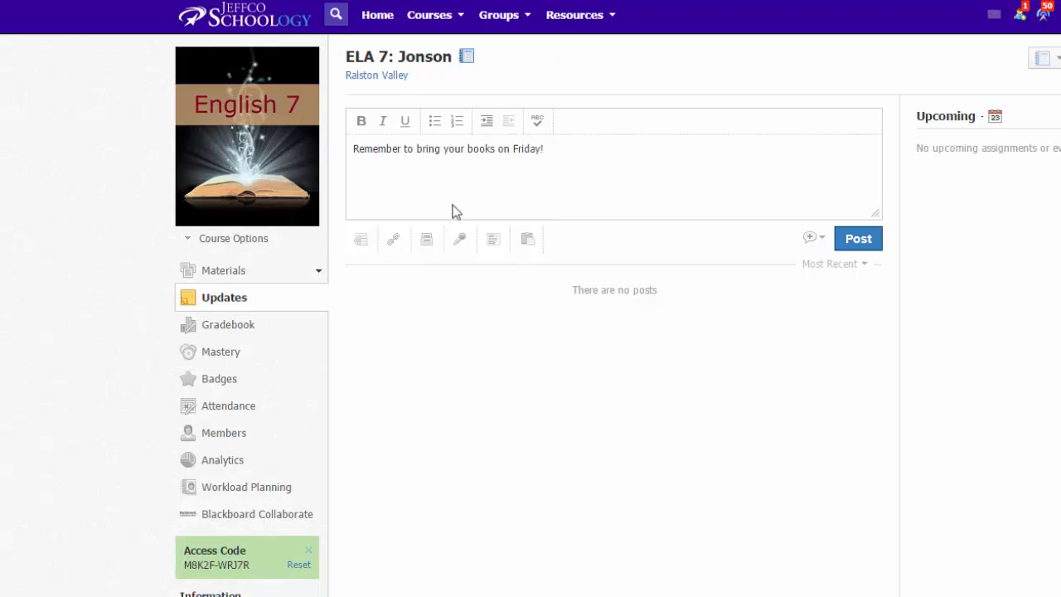
mouse_move(520, 292)
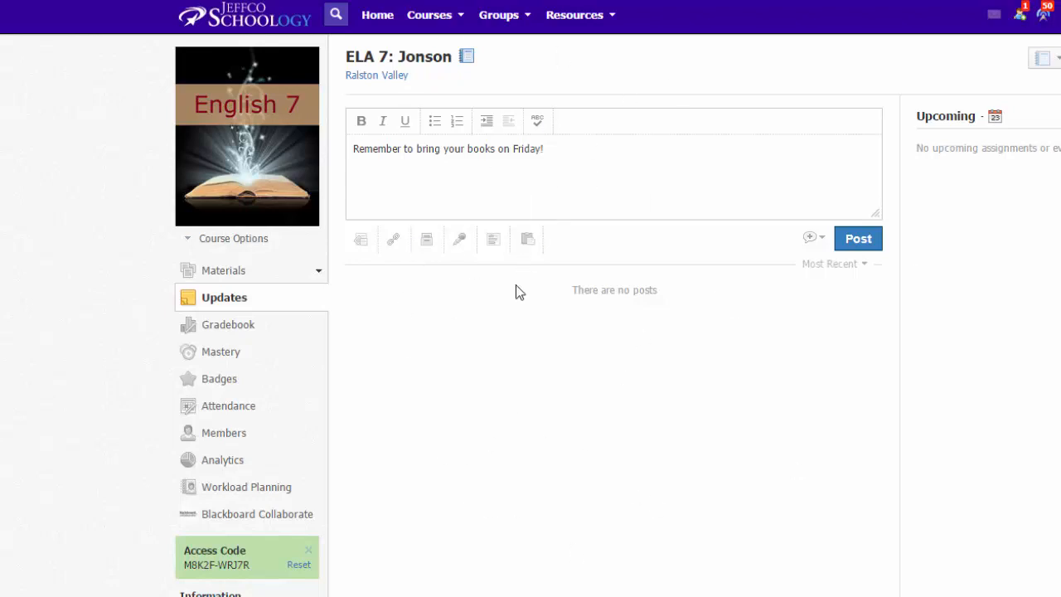
mouse_move(515, 294)
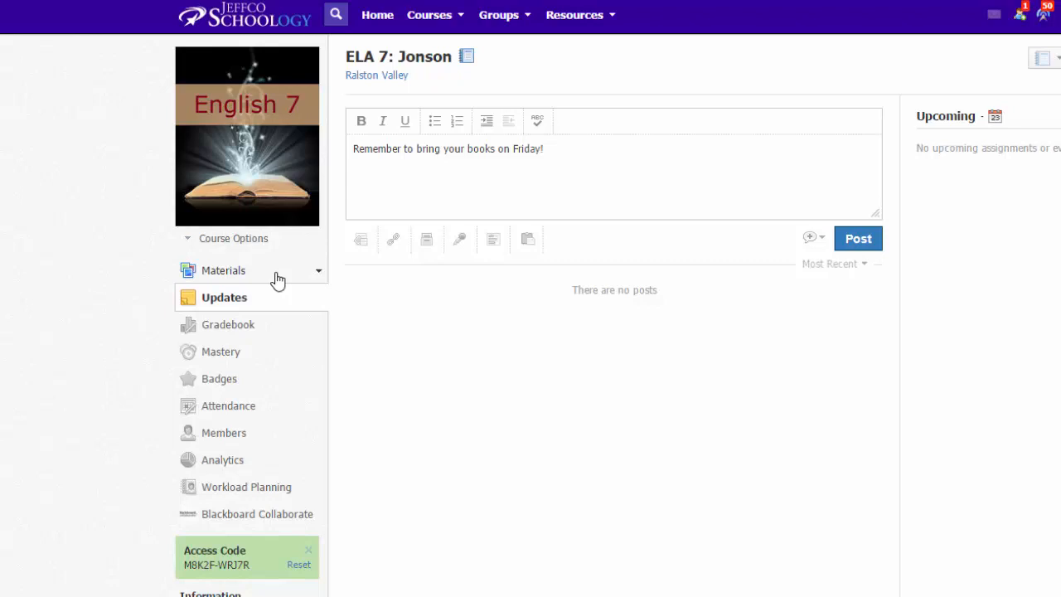
mouse_move(659, 251)
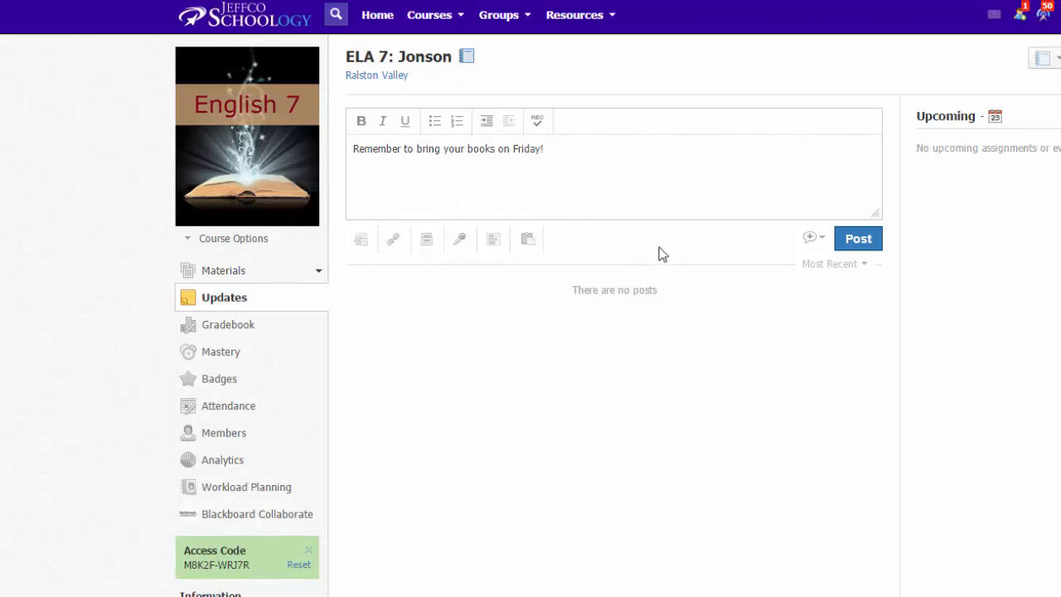
mouse_move(814, 241)
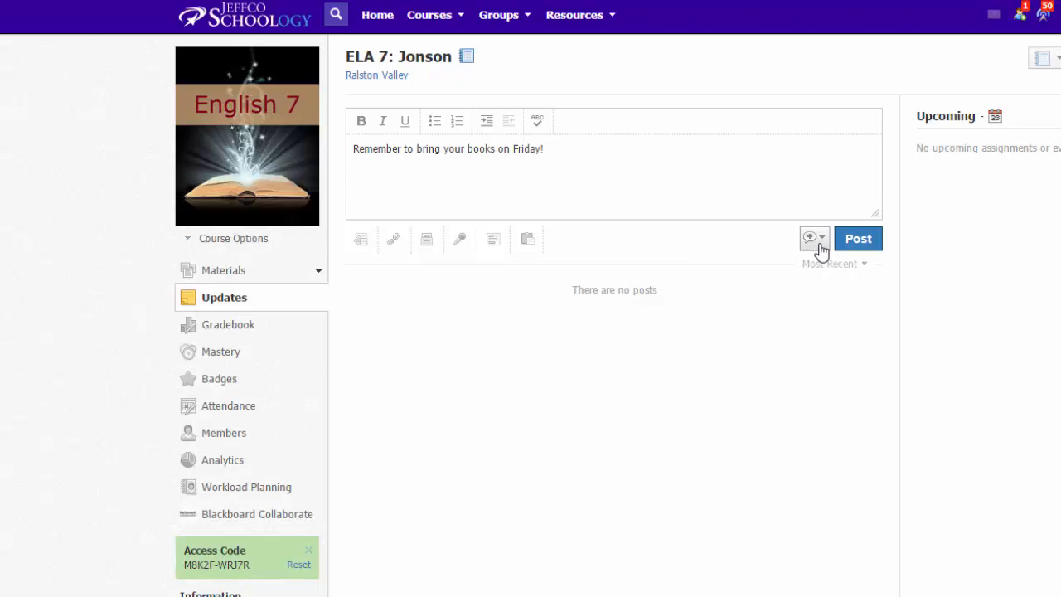
- Mark the update as an announcement via the sharing dropdown and post it to ELA 7
click(821, 238)
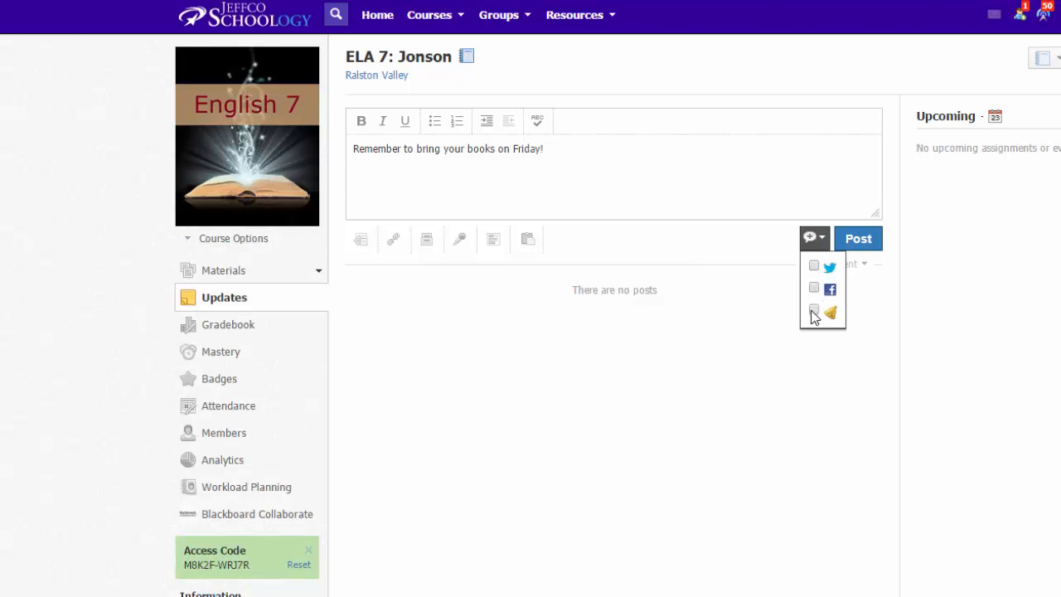
click(810, 309)
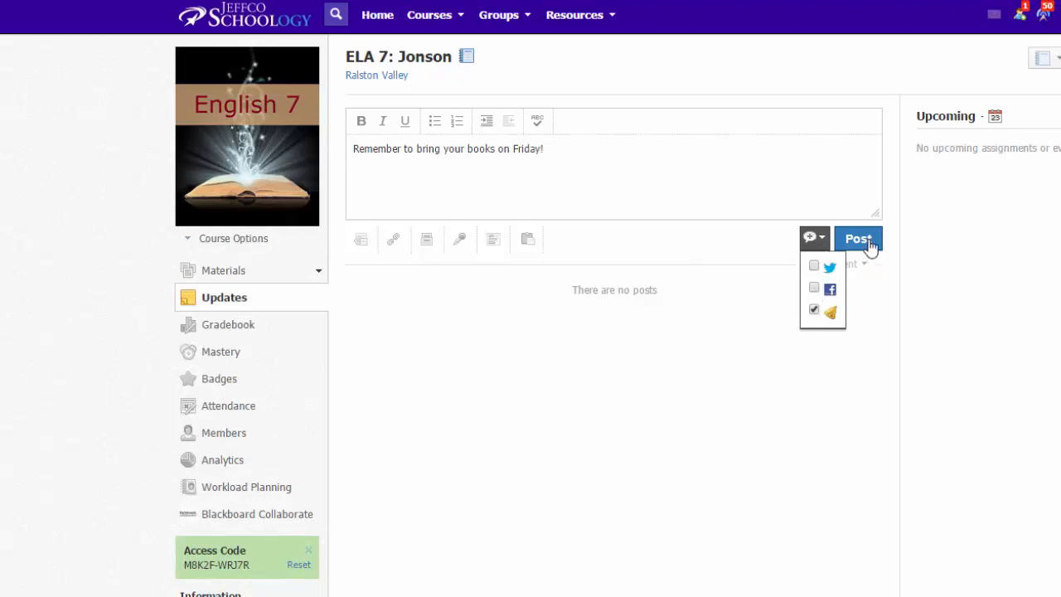
click(858, 239)
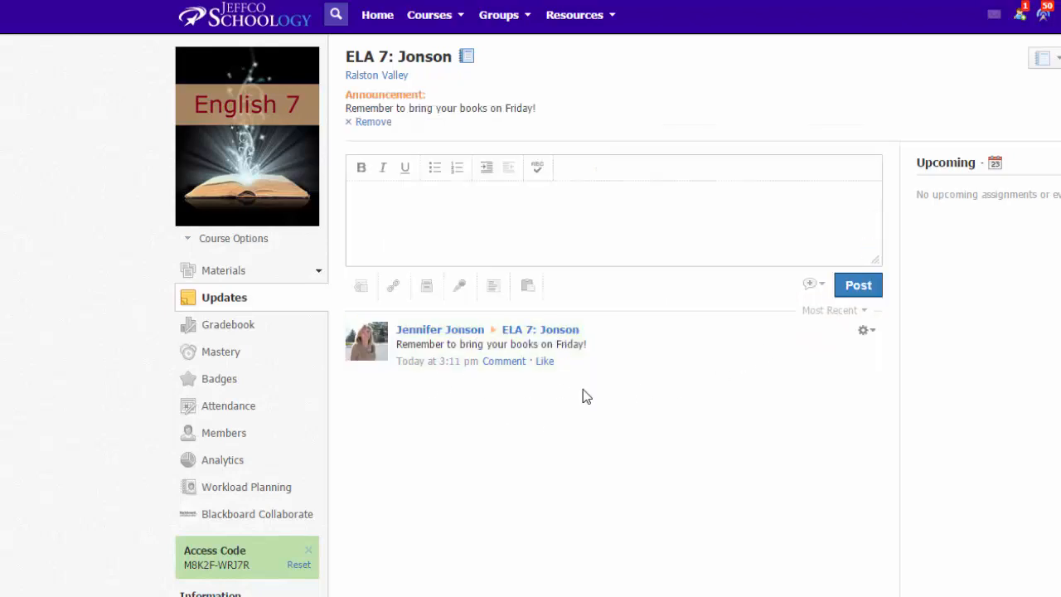
mouse_move(575, 511)
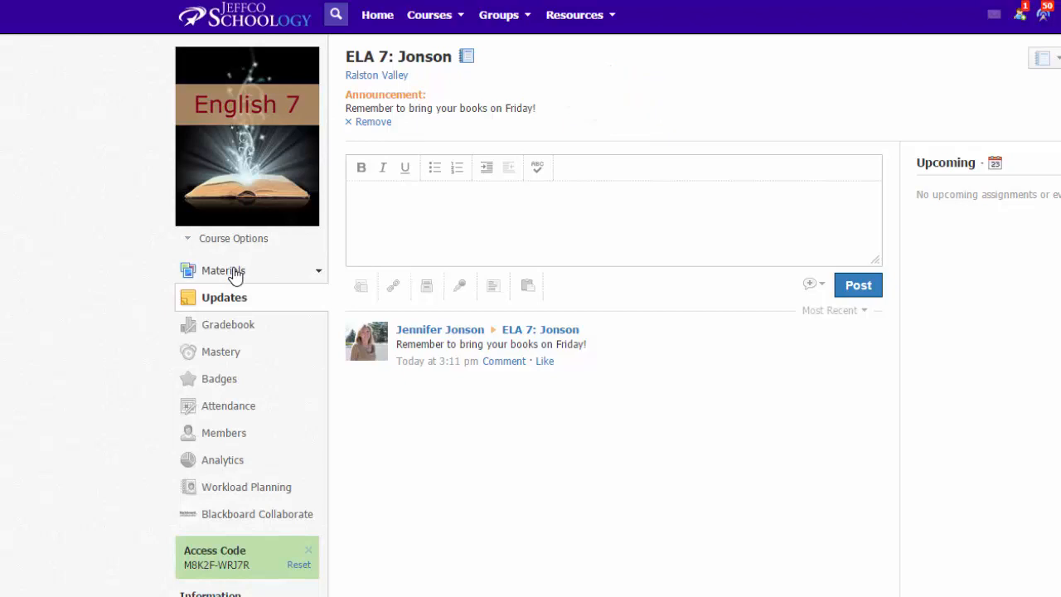
- Show the ELA 7 Updates feed with the posted books-on-Friday announcement
click(224, 271)
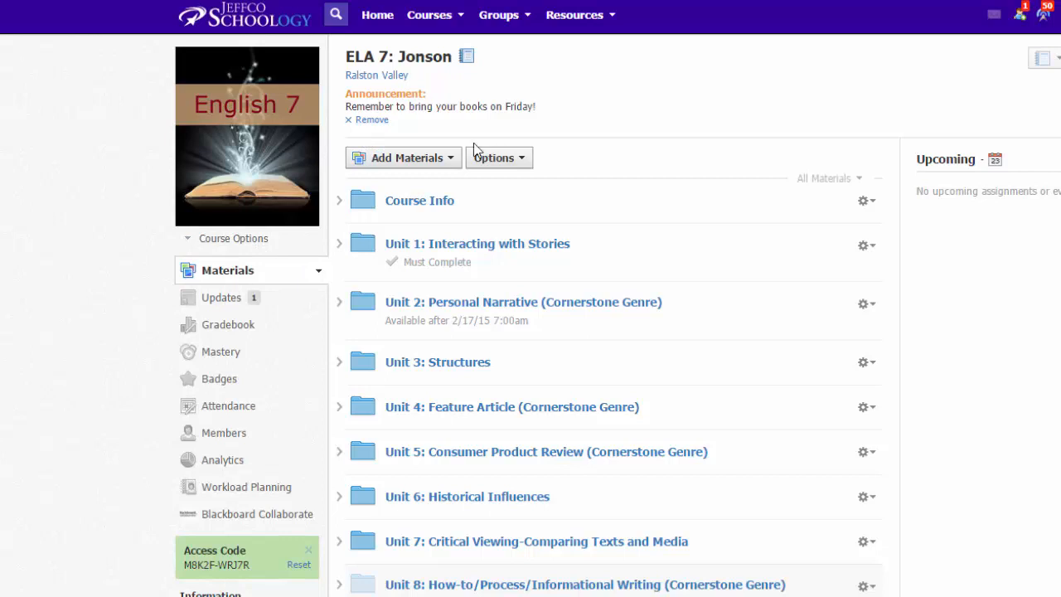
mouse_move(505, 106)
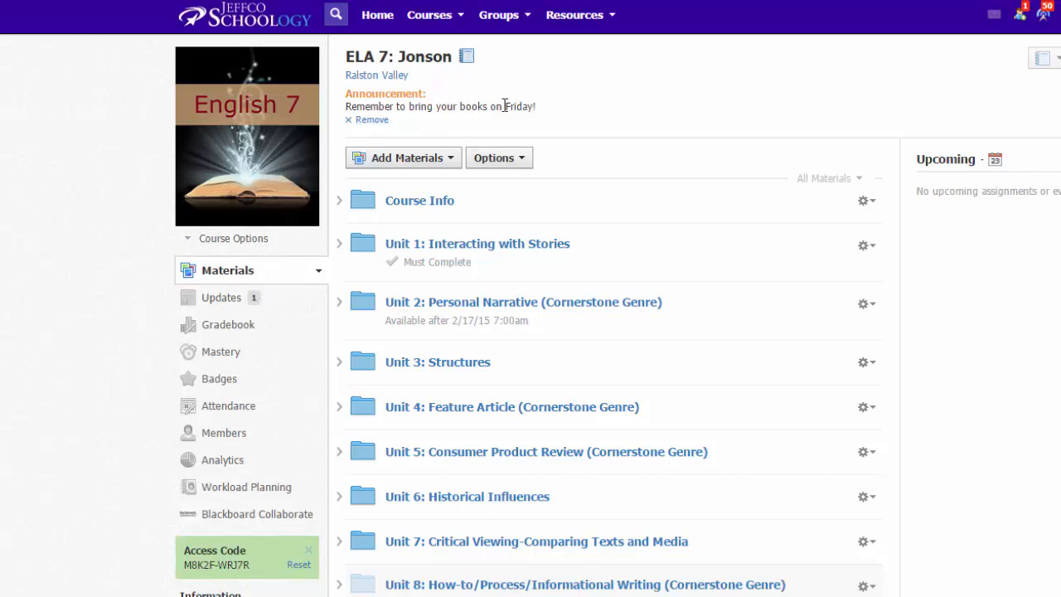
mouse_move(732, 281)
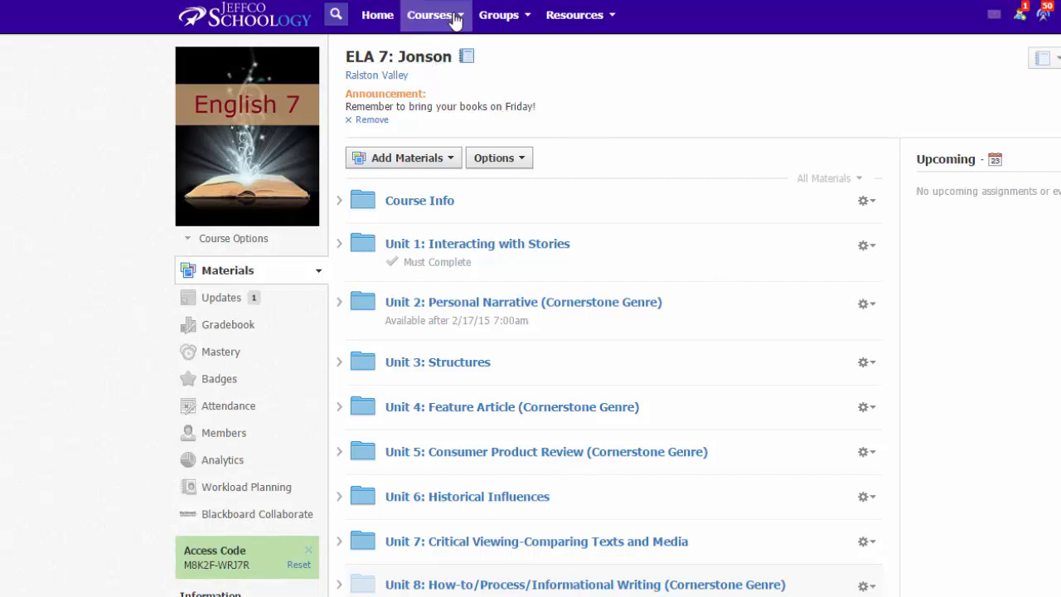
mouse_move(315, 288)
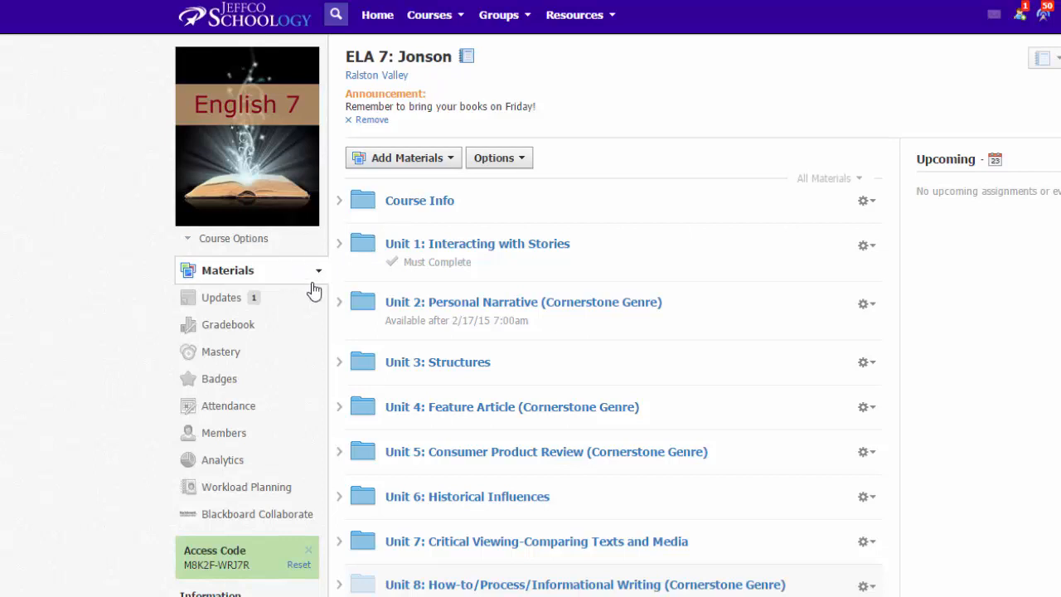
mouse_move(464, 262)
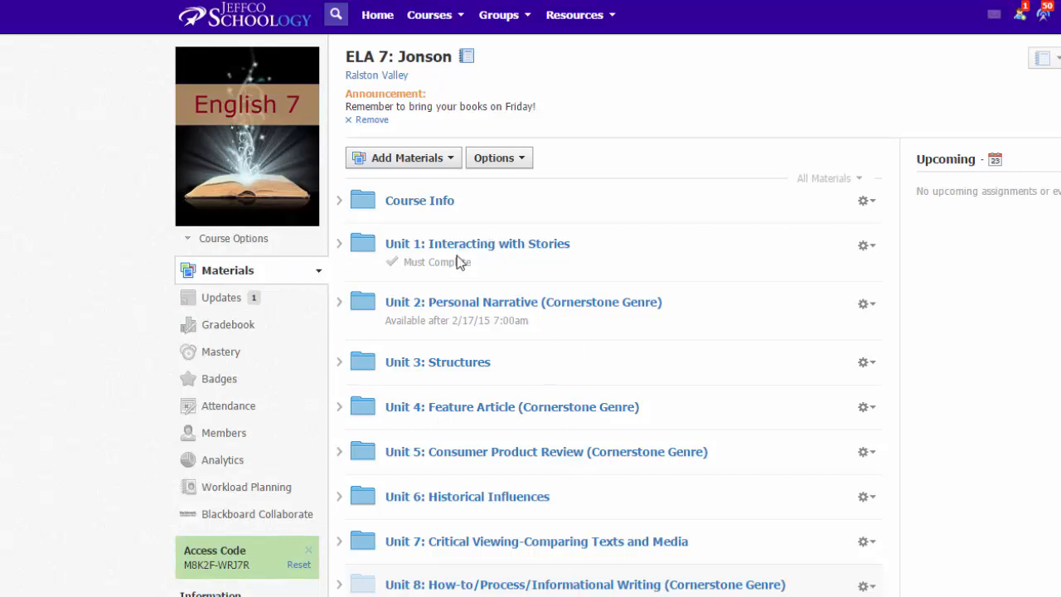
mouse_move(218, 304)
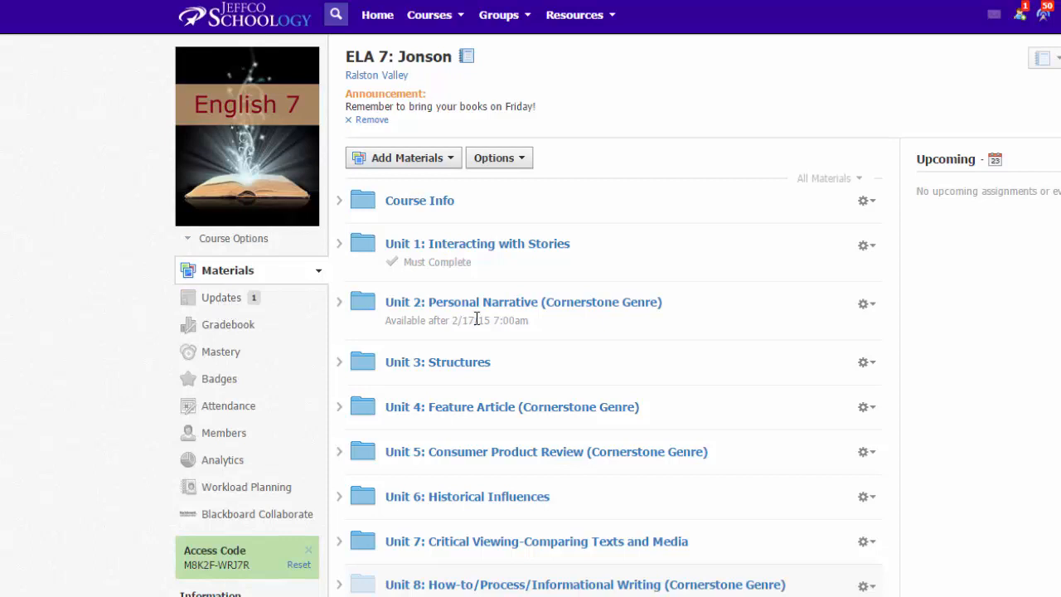
click(220, 298)
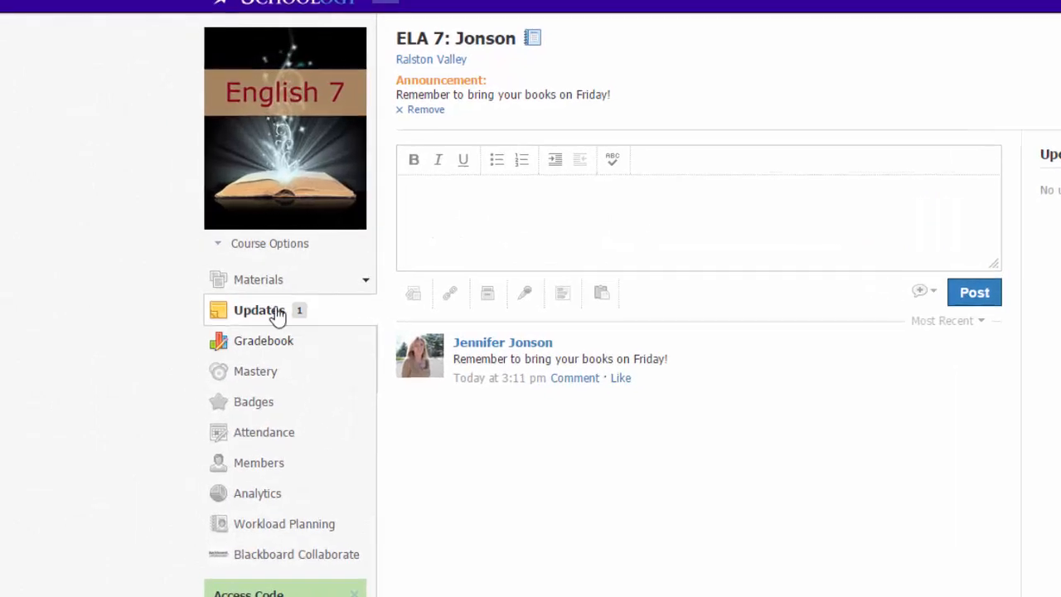
- Reach Edit Privacy / Course Settings for ELA 7 through Course Options
click(269, 243)
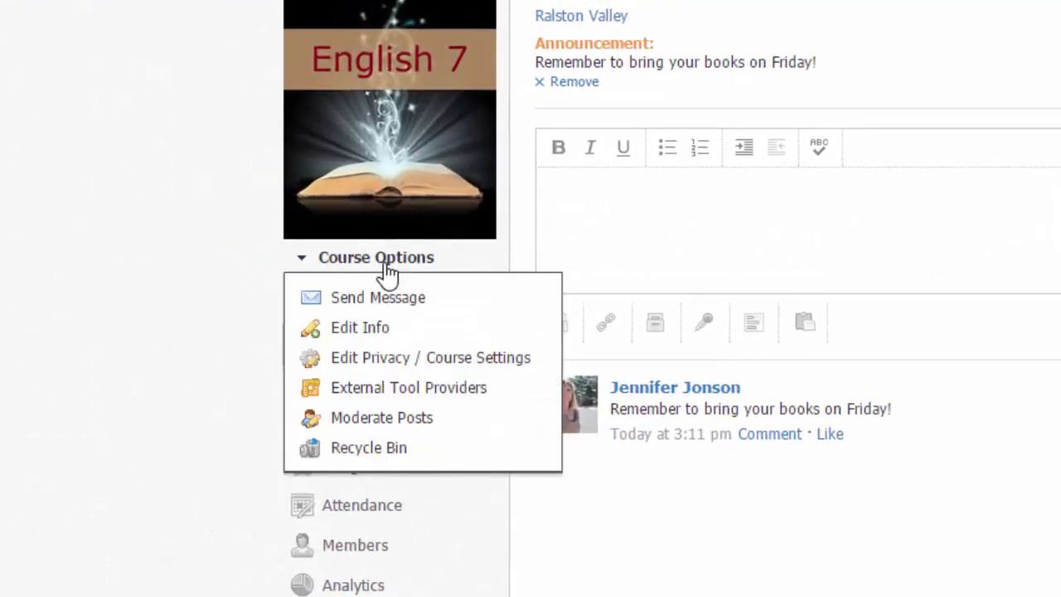
mouse_move(406, 366)
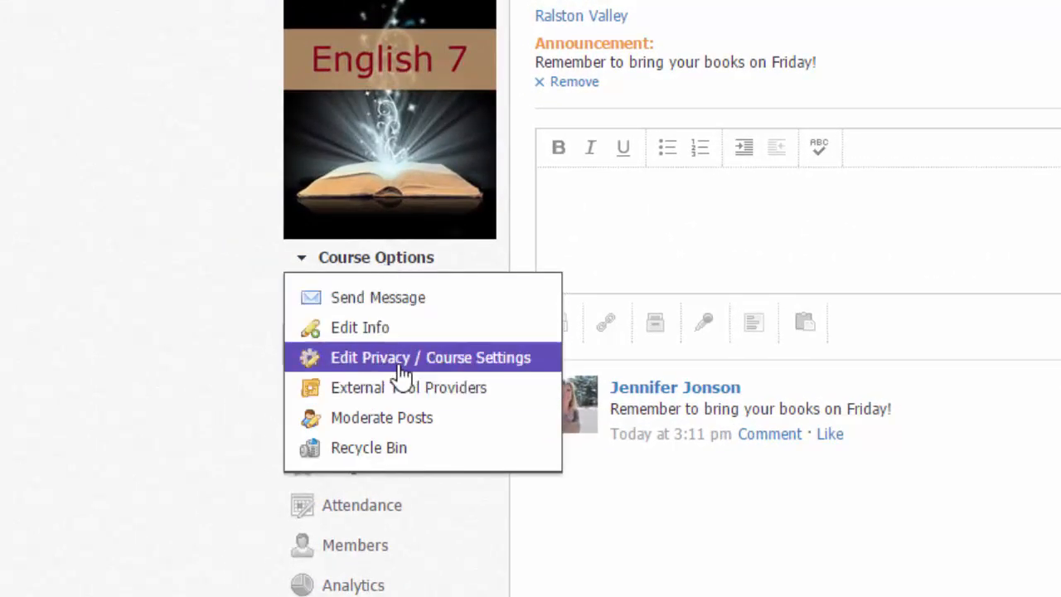
click(375, 257)
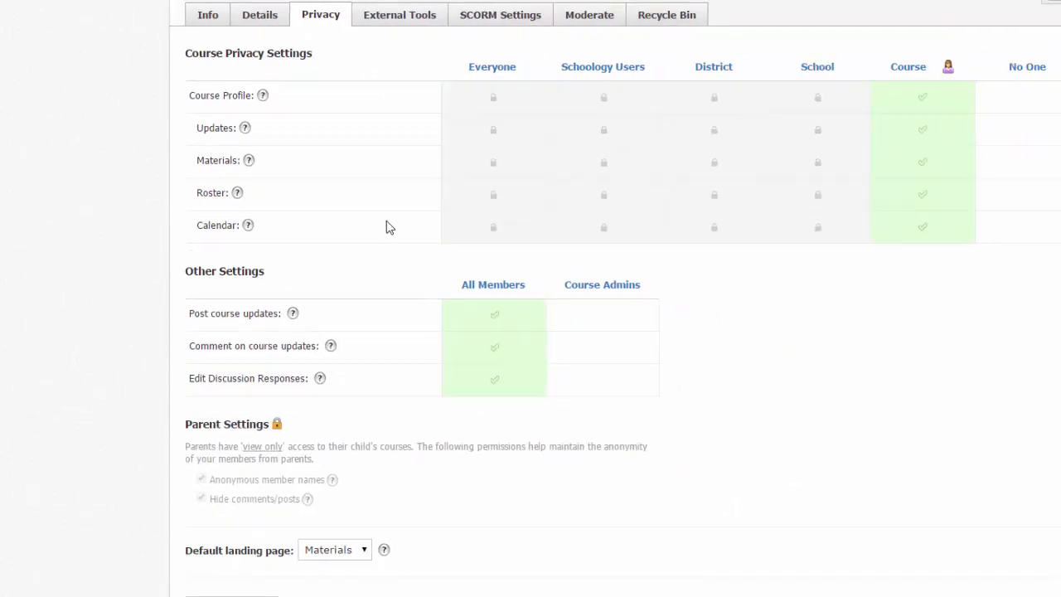
- Set the Default landing page to Updates and save the changes
scroll(down, 3)
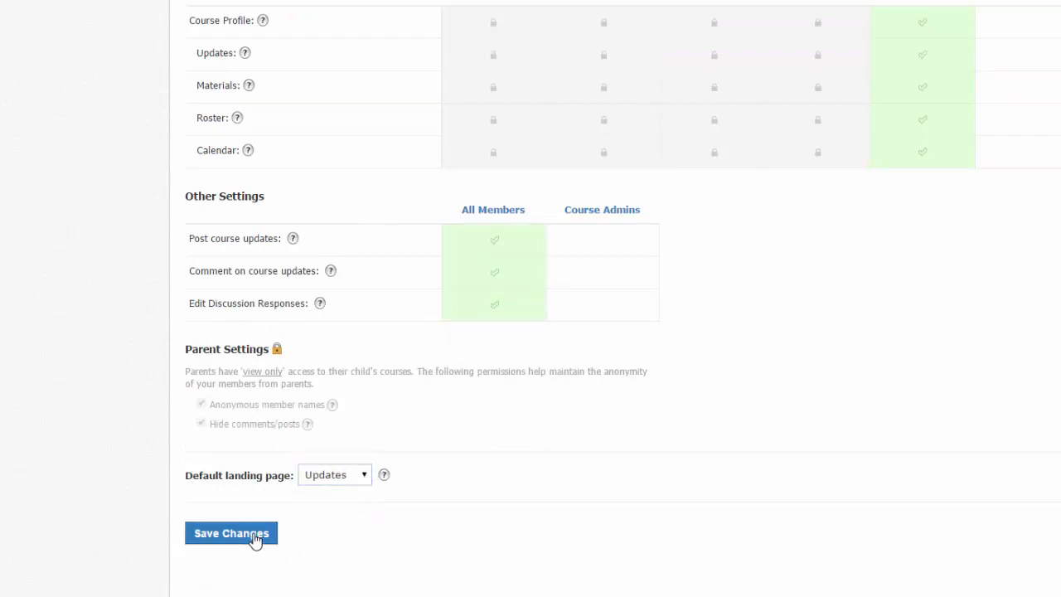
click(231, 533)
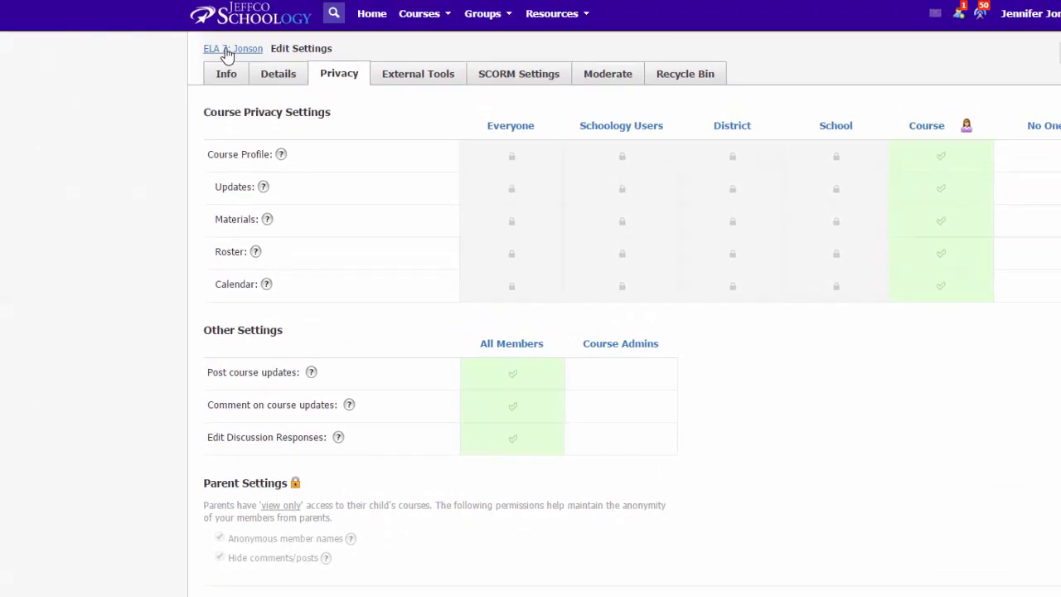
- Return to ELA 7, now landing on Updates, then show its Materials list
click(232, 49)
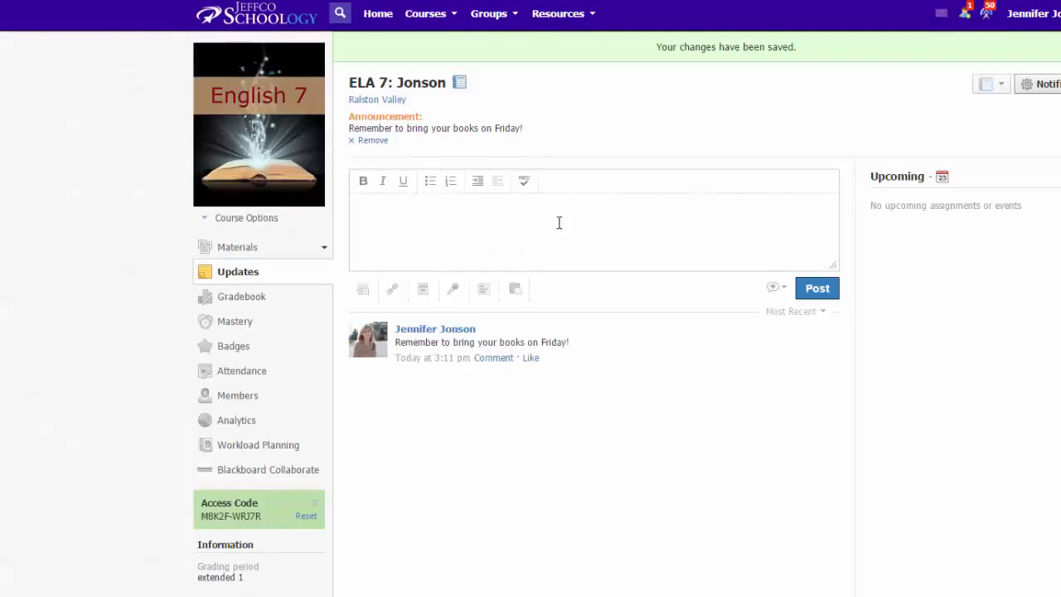
mouse_move(307, 280)
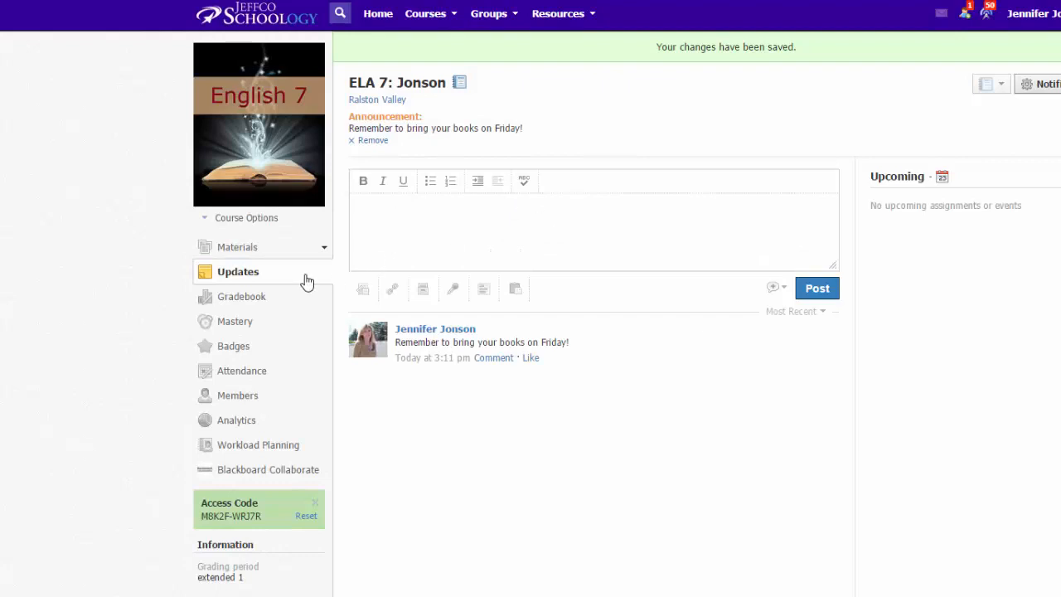
mouse_move(543, 357)
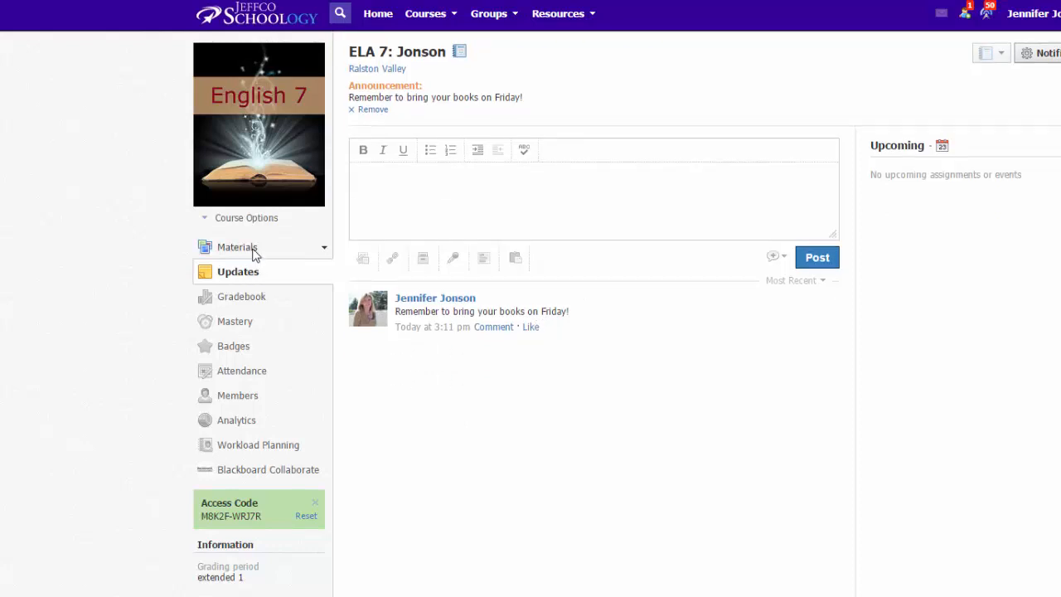
click(237, 248)
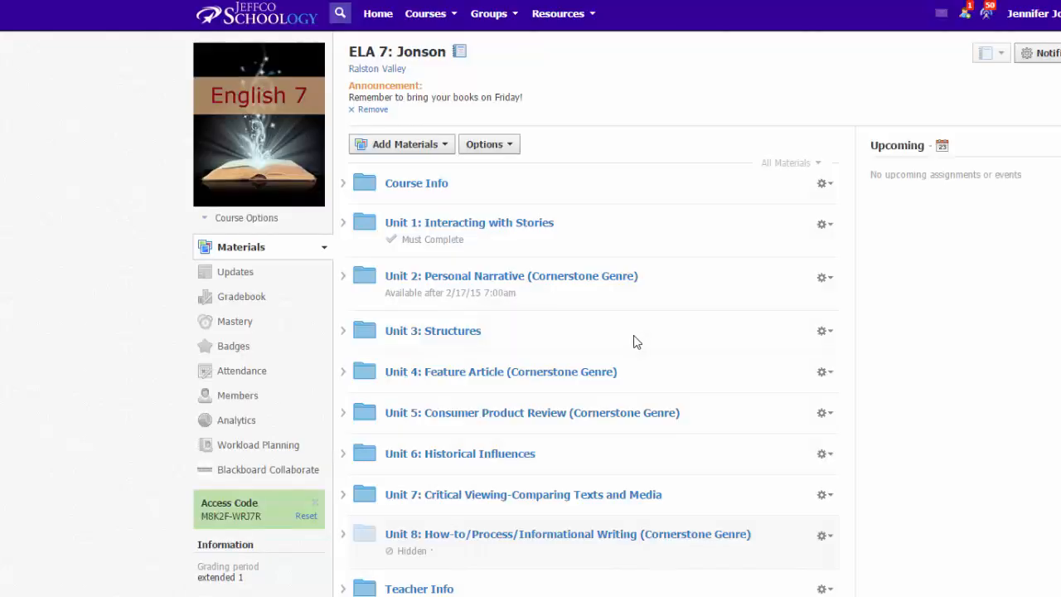